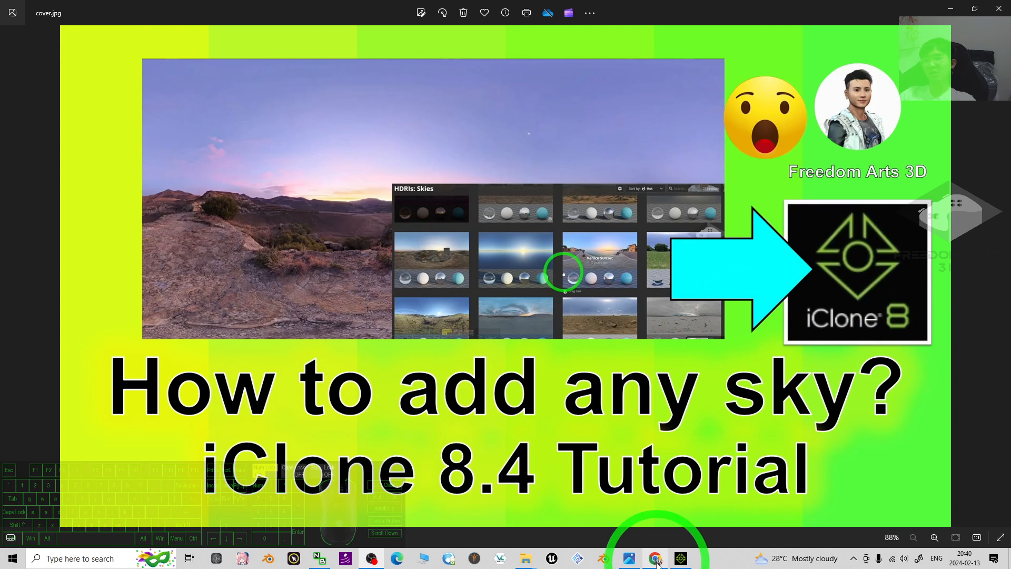
Step: Switch to Chrome and browse Poly Haven's /hdris catalogue of 707 HDRIs
click(655, 558)
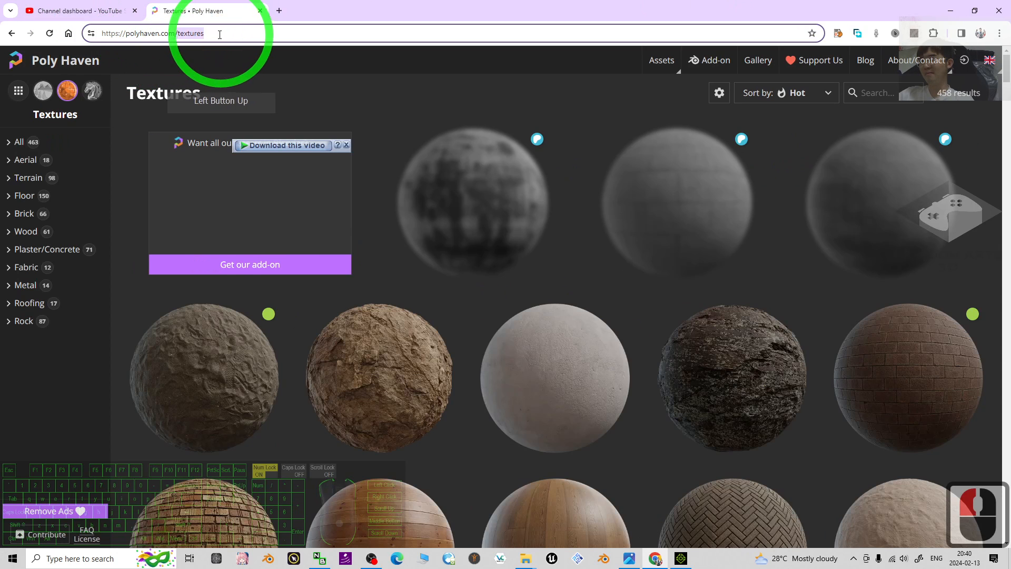
click(42, 91)
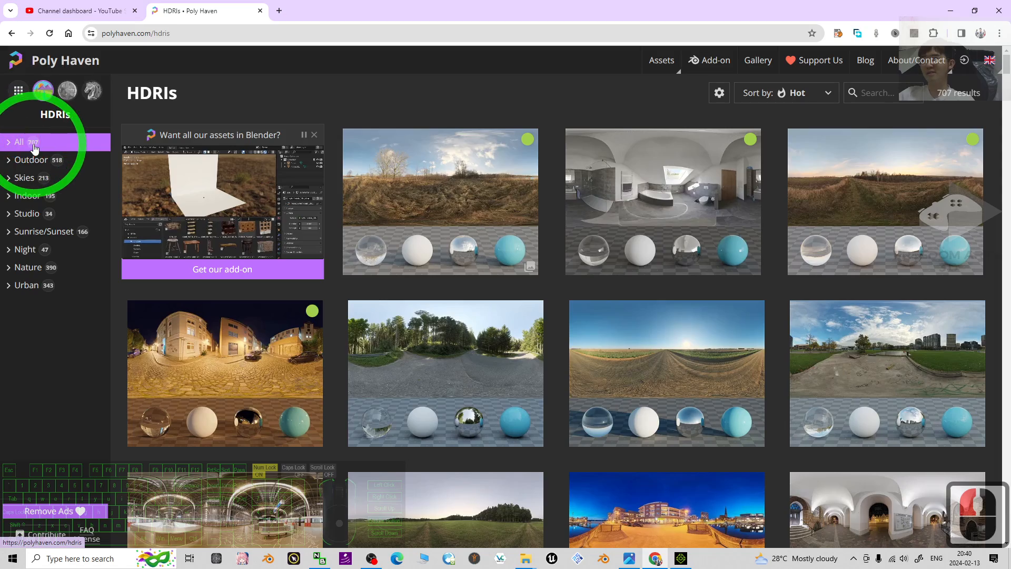
scroll(down, 3)
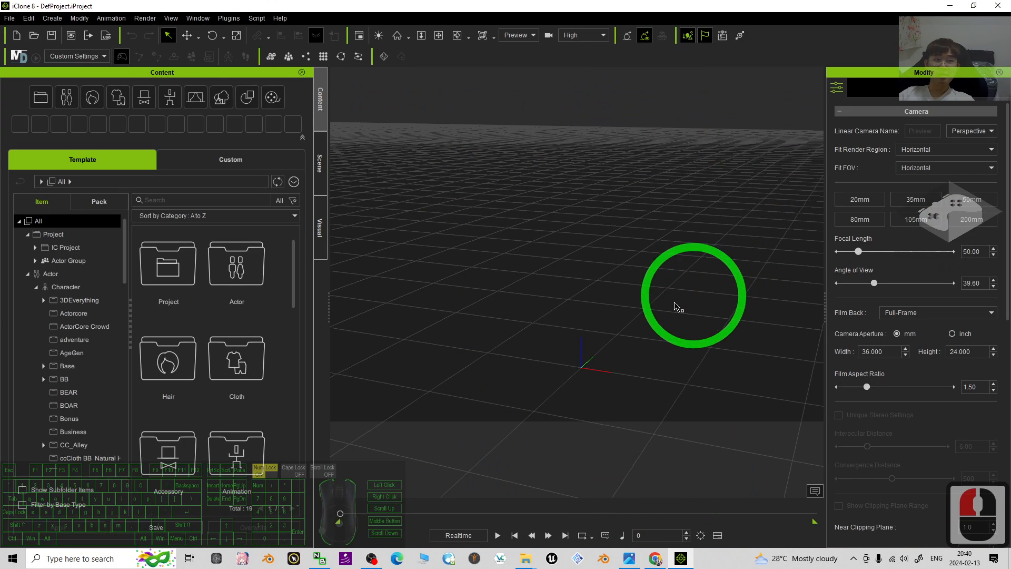
Step: Apply the Dawn sky template from Content > Set > Sky to the empty scene
drag(677, 307, 709, 237)
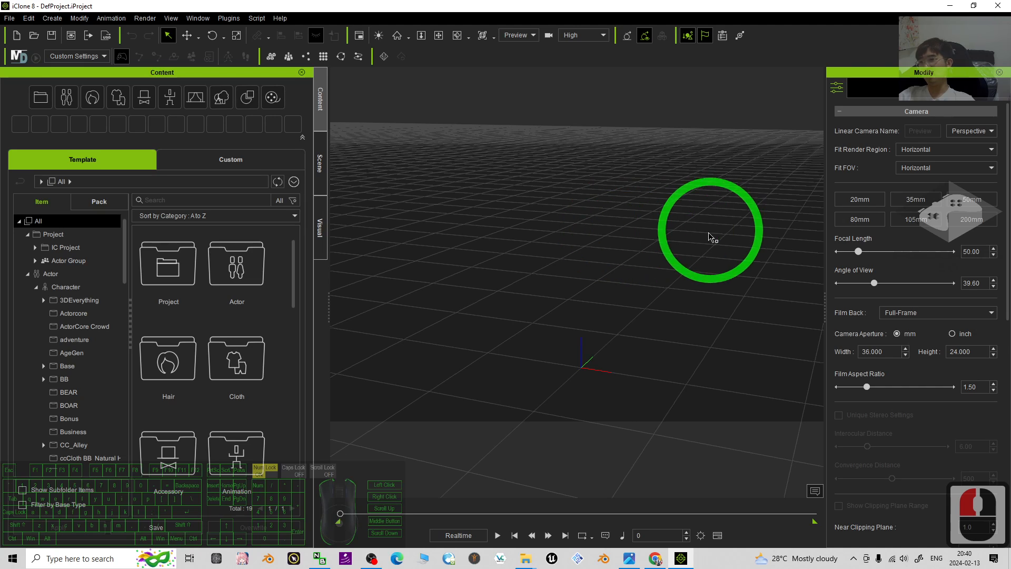
click(246, 97)
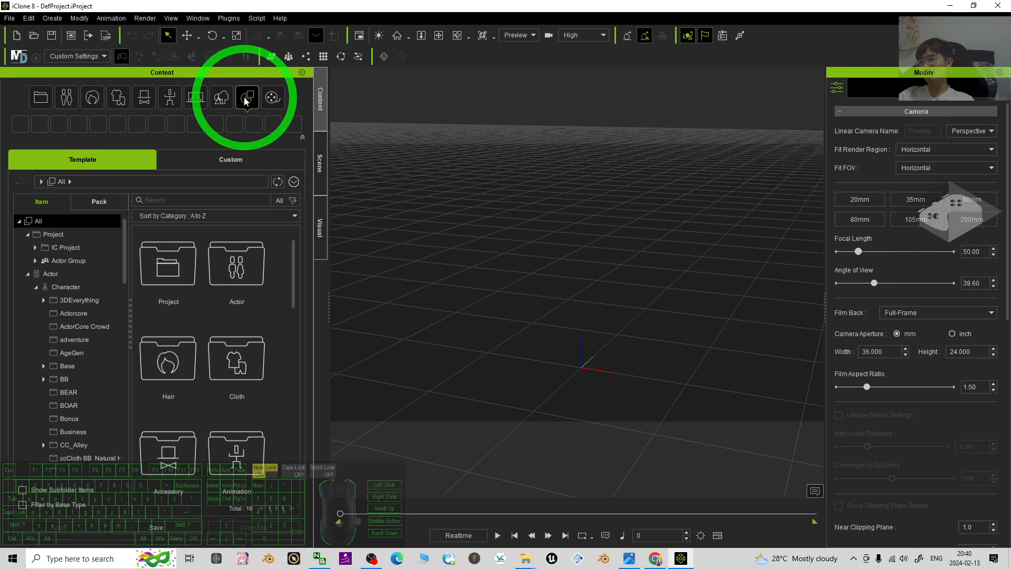
click(272, 97)
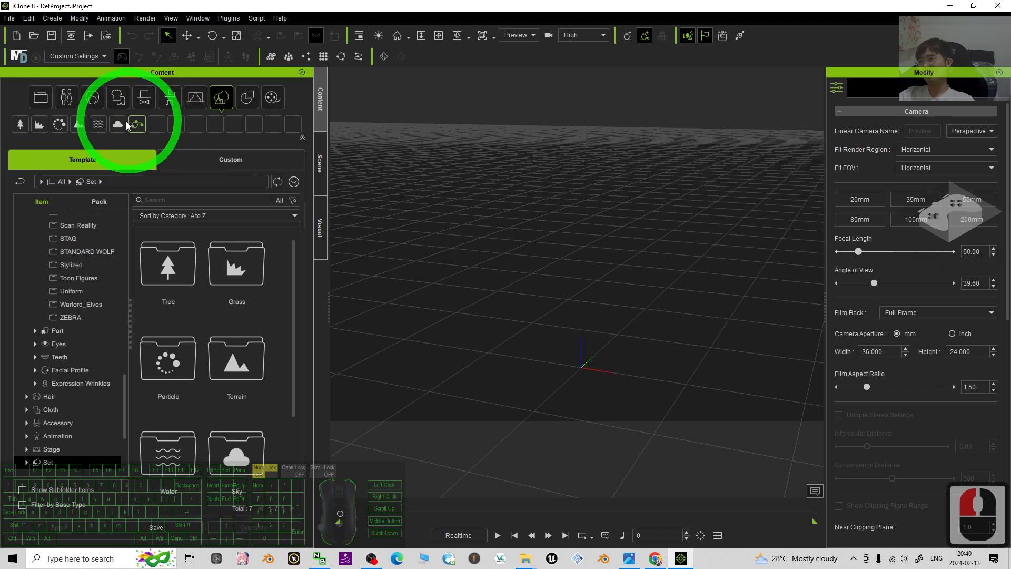
click(116, 125)
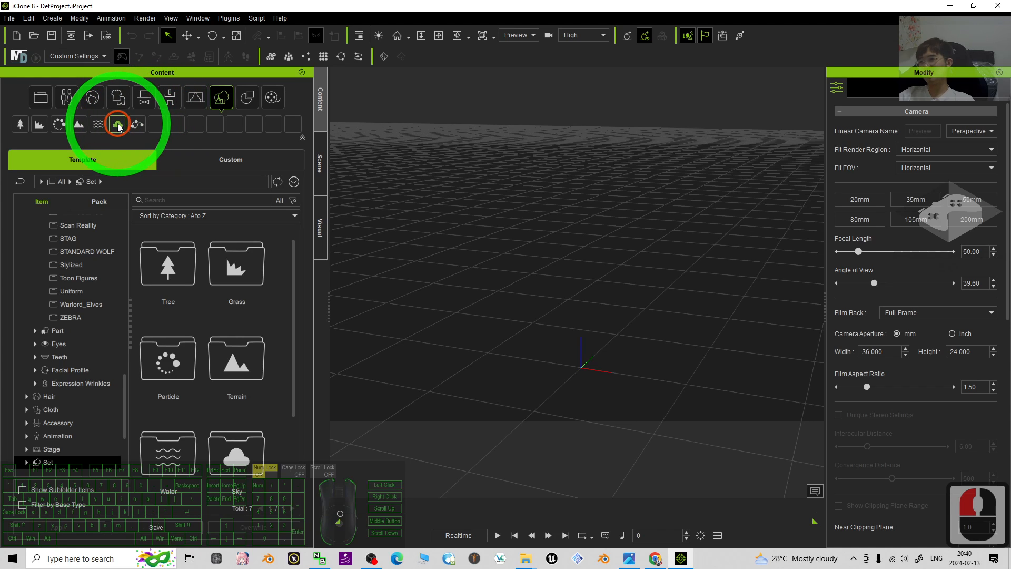
click(117, 124)
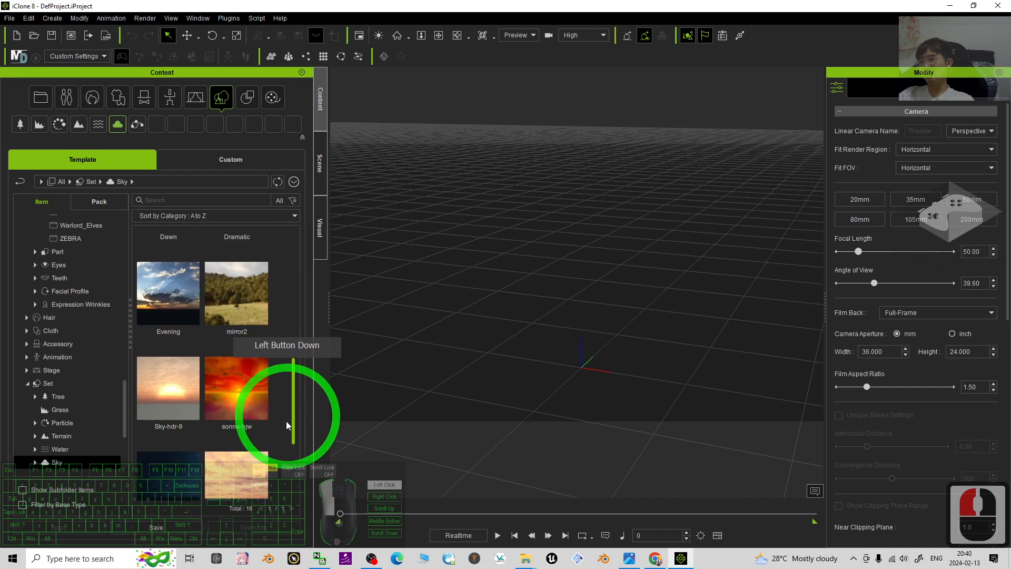
scroll(down, 3)
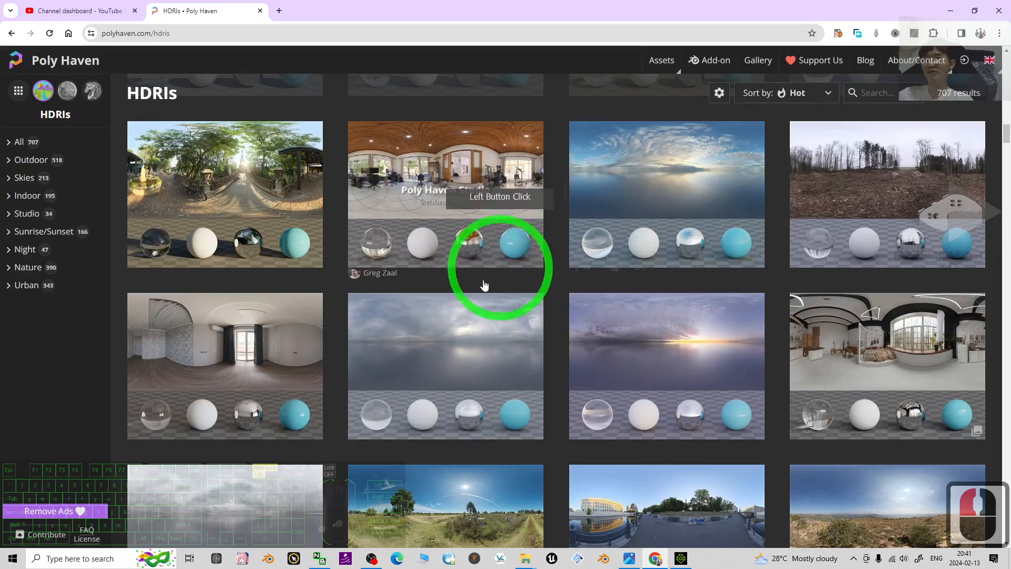
scroll(down, 3)
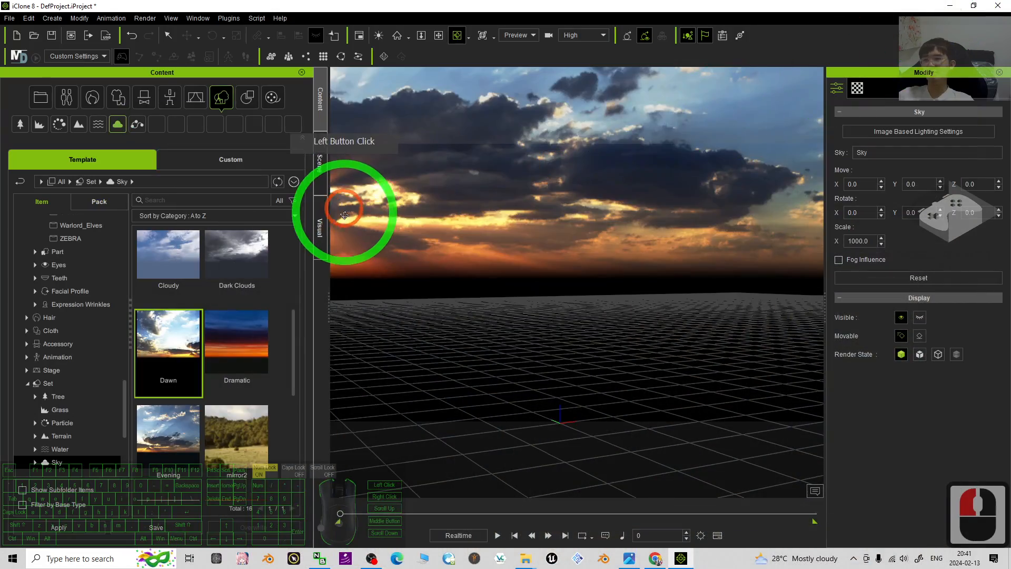
click(320, 158)
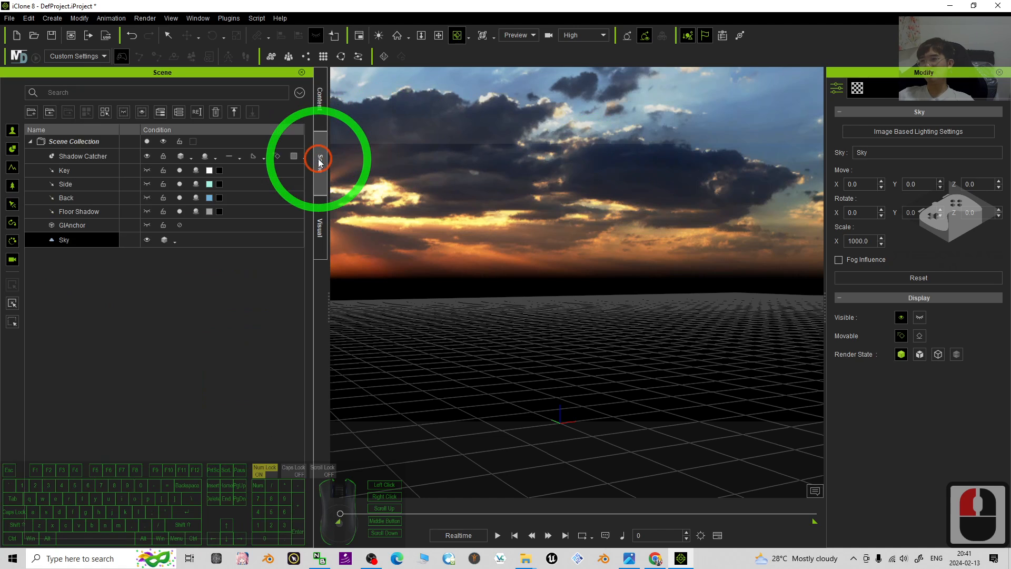
Step: Show the Scene object list and select the Sky object
click(64, 239)
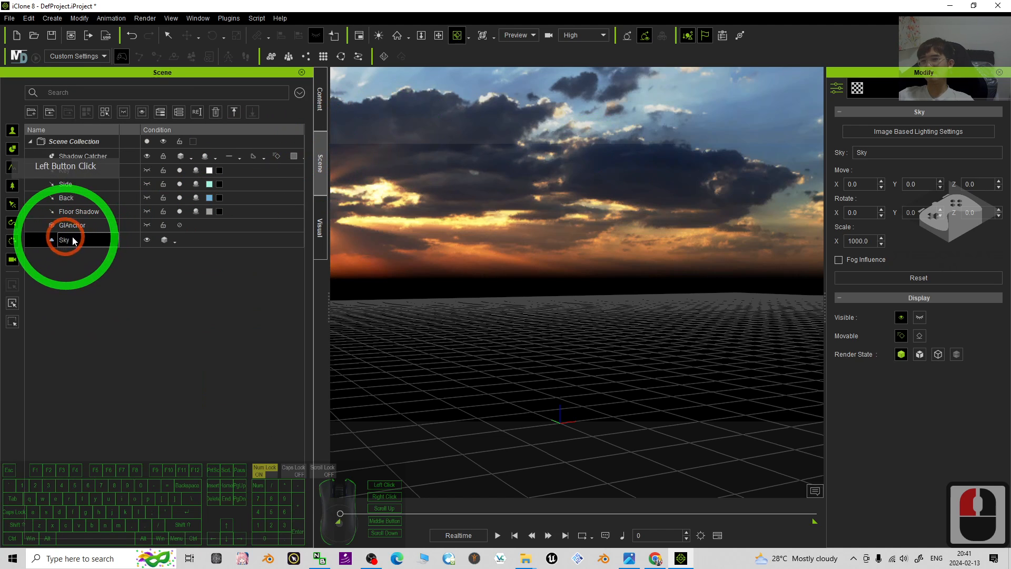
click(857, 89)
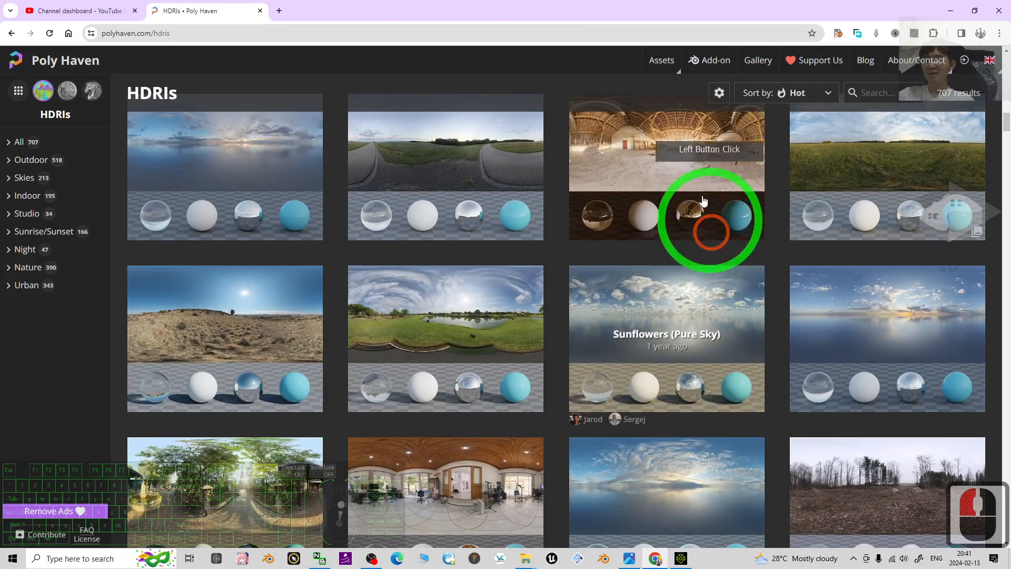
Step: Open the Spree Bank HDRI's Poly Haven page in a new tab
scroll(down, 3)
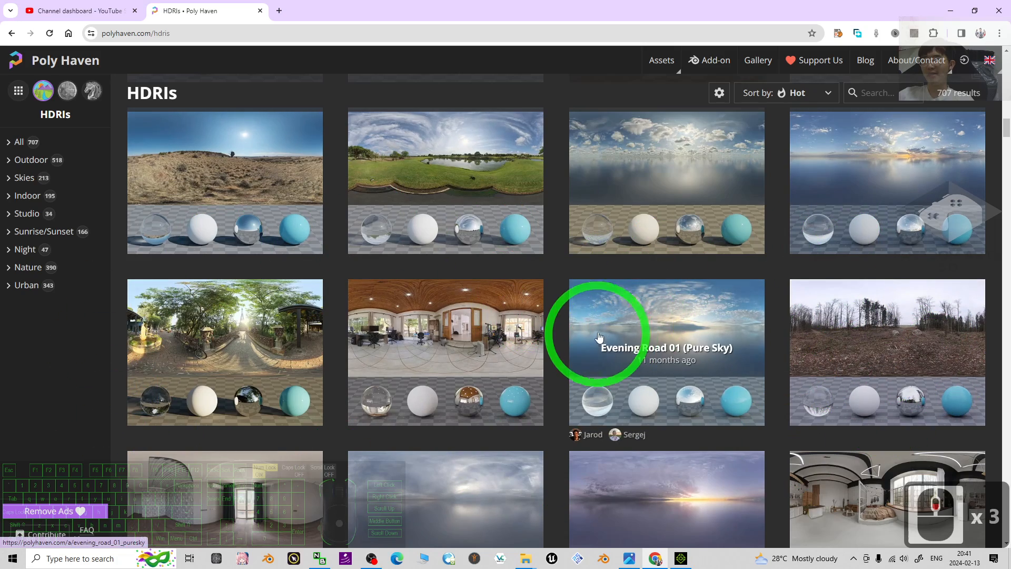
scroll(down, 3)
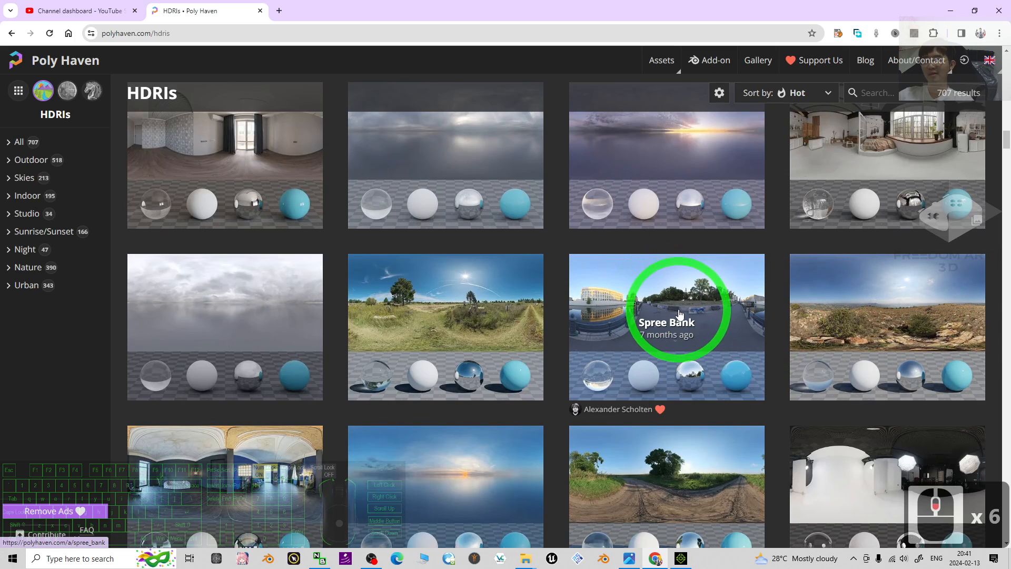
right_click(665, 307)
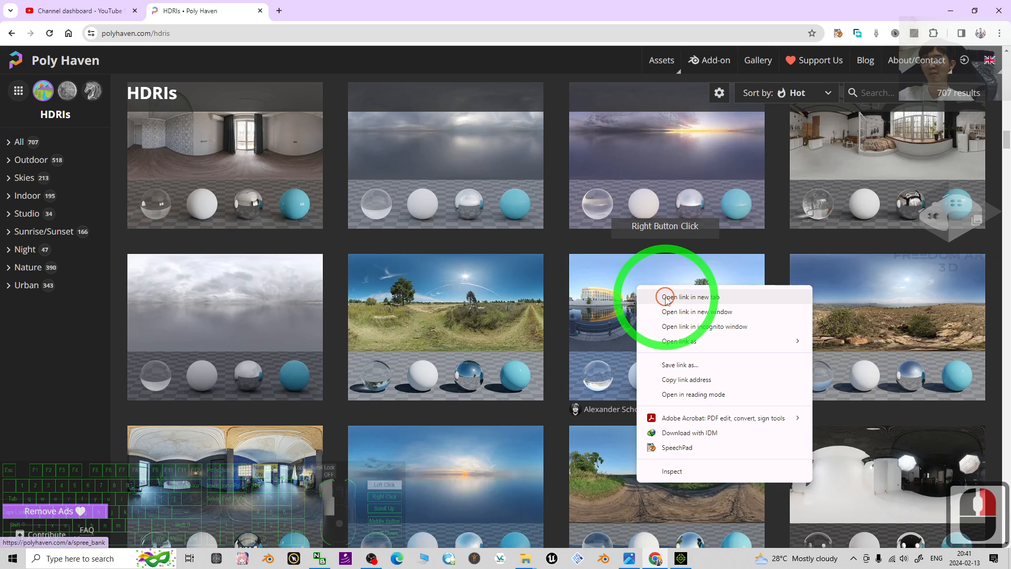
click(690, 297)
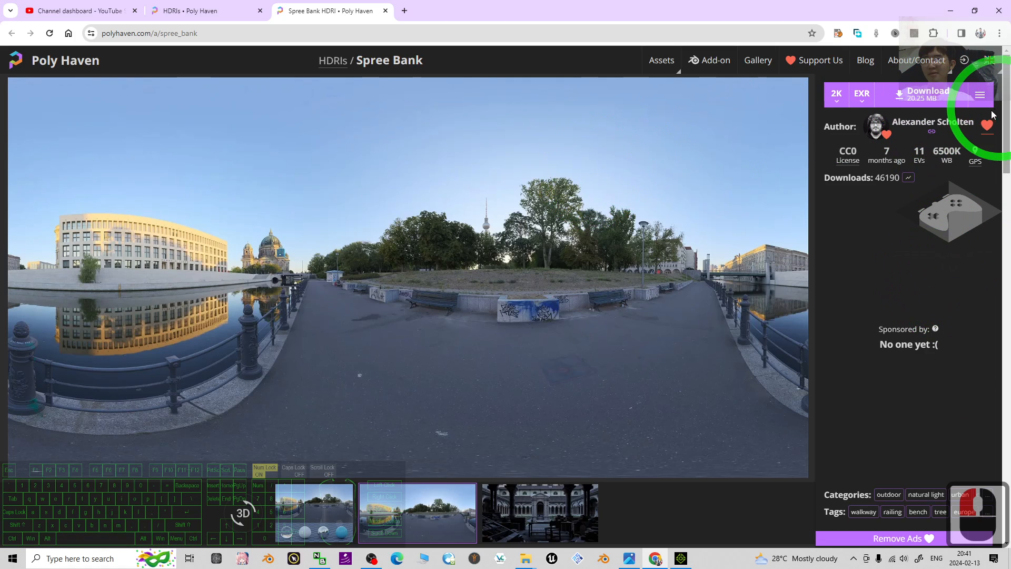
Step: Open Spree Bank's 8K Tonemapped JPG in its own browser tab
click(980, 95)
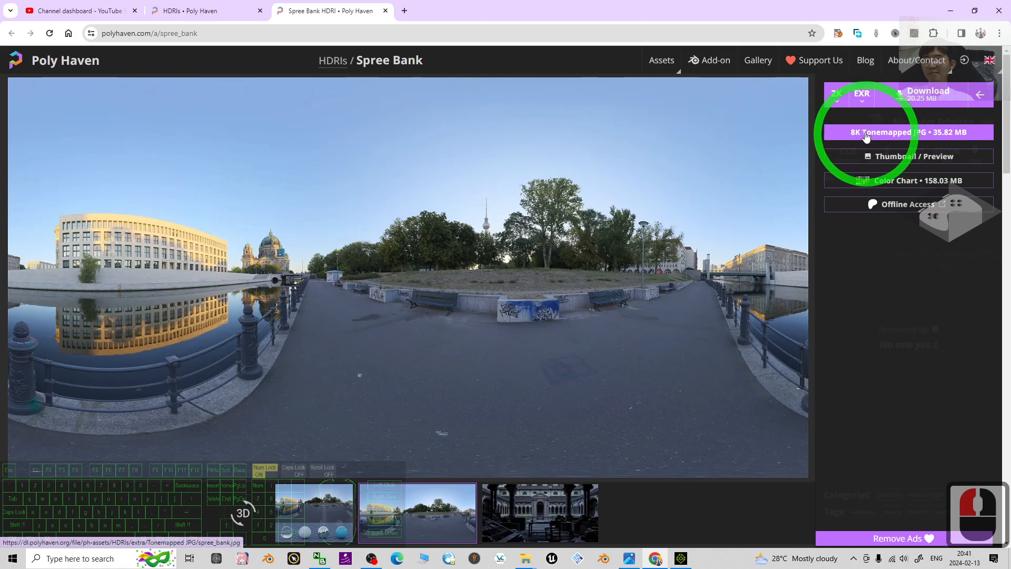
right_click(928, 260)
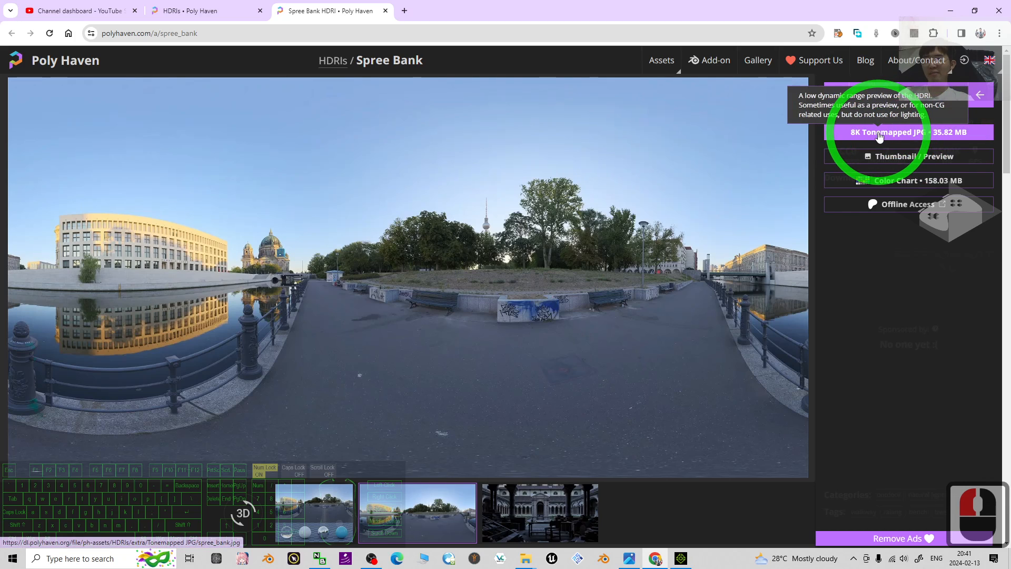
click(906, 133)
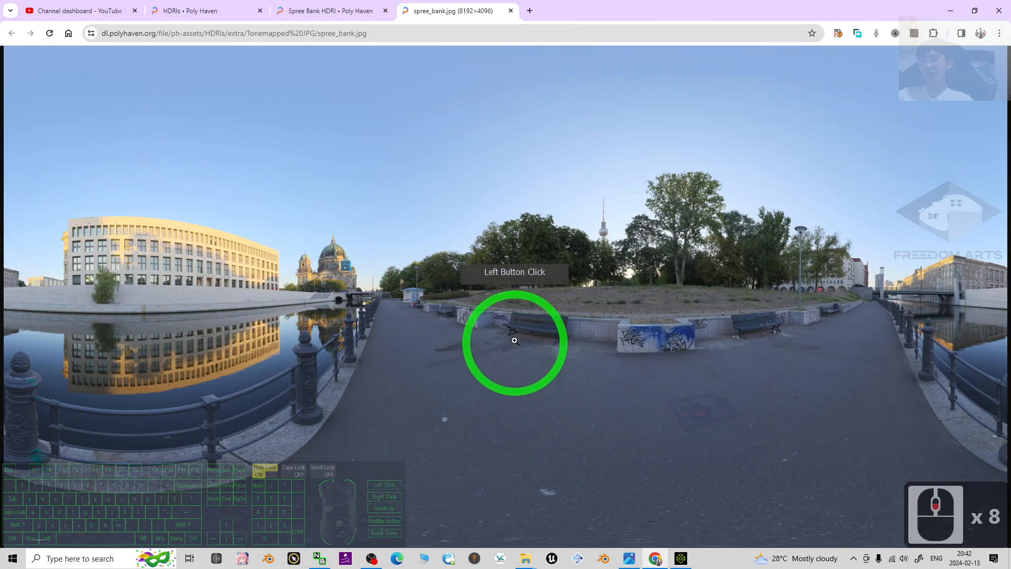
Step: Save the panorama image to the Desktop as spree_bank.jpg
right_click(429, 188)
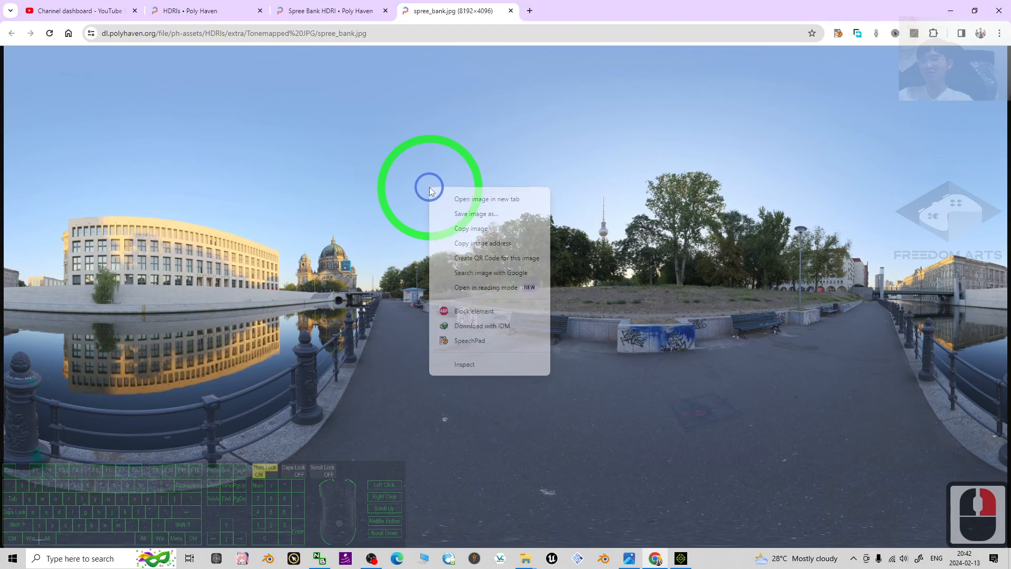
click(476, 214)
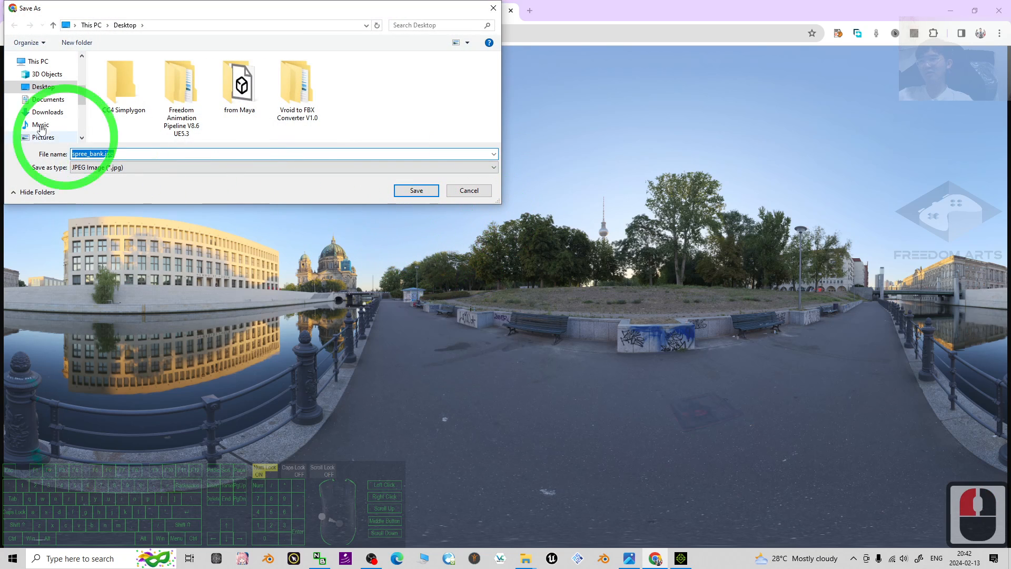
click(92, 154)
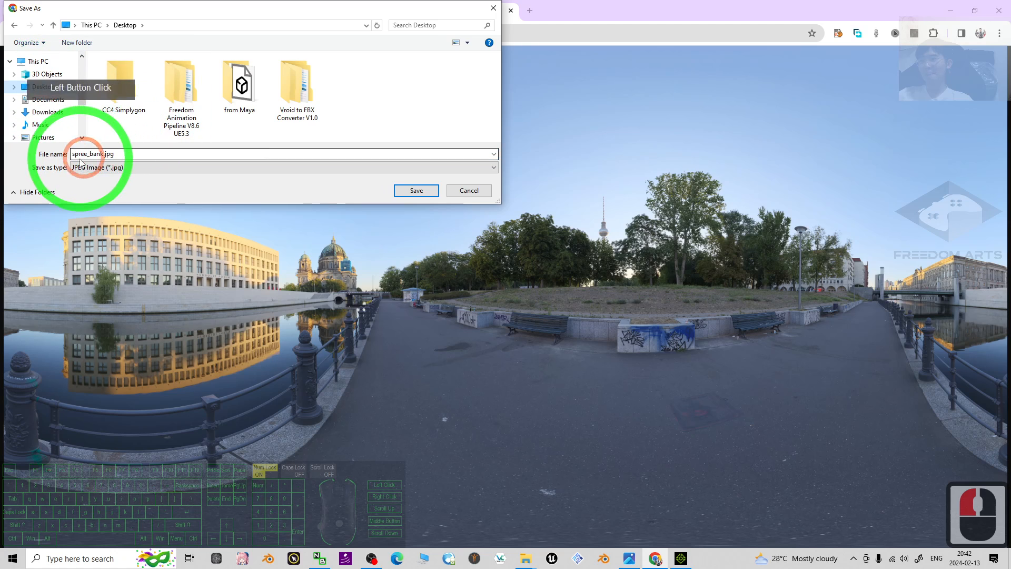
click(415, 191)
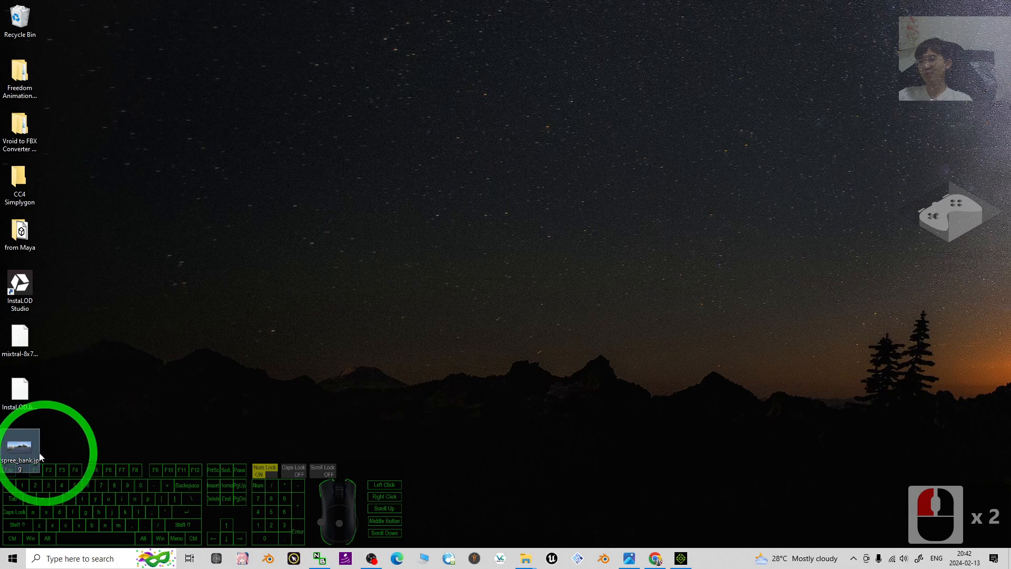
Step: Open the saved spree_bank.jpg from the desktop in Photos, then close it
double_click(19, 447)
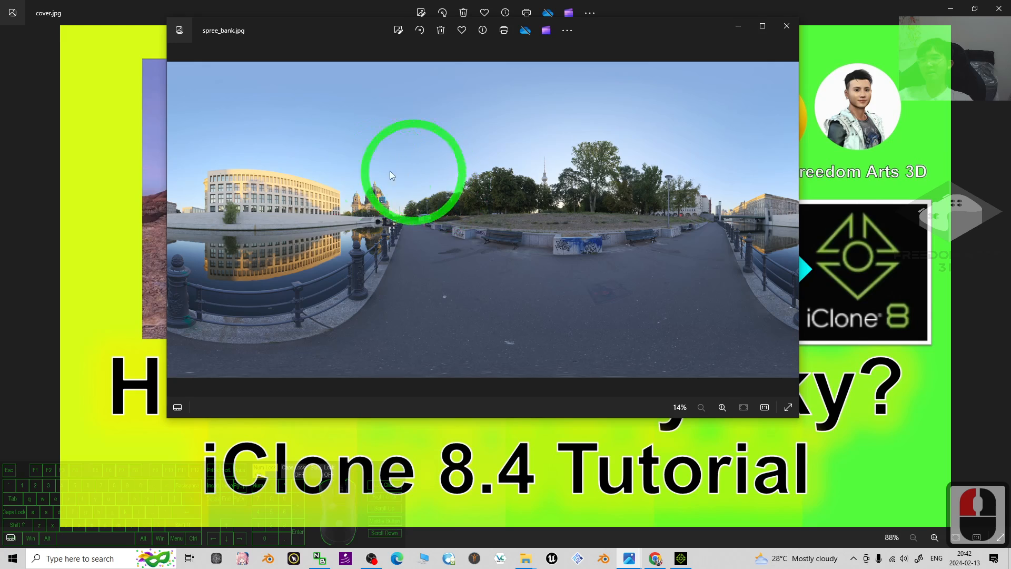
click(761, 25)
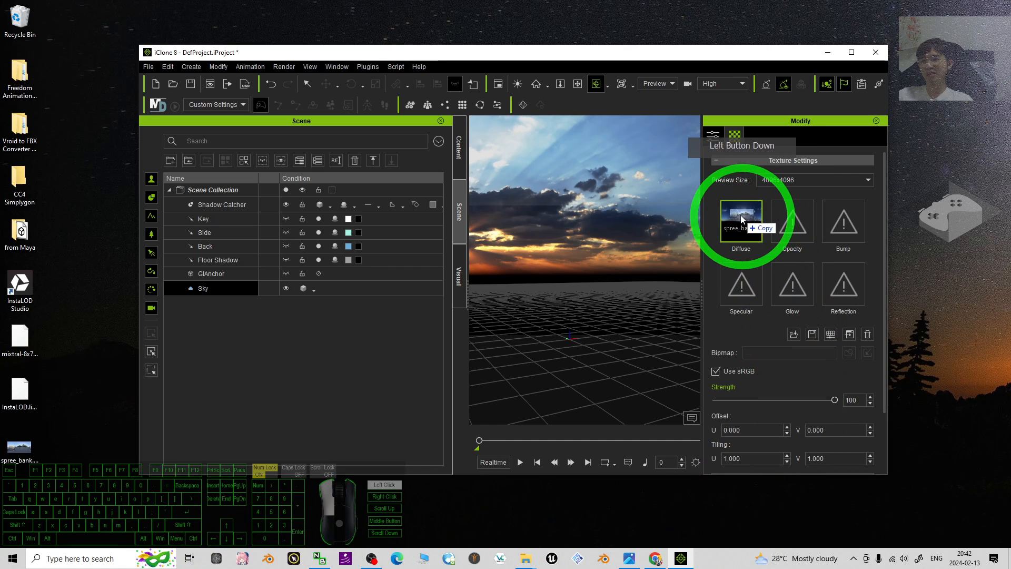
Step: Drop spree_bank.jpg onto the Sky's Diffuse texture slot in Texture Settings
click(740, 222)
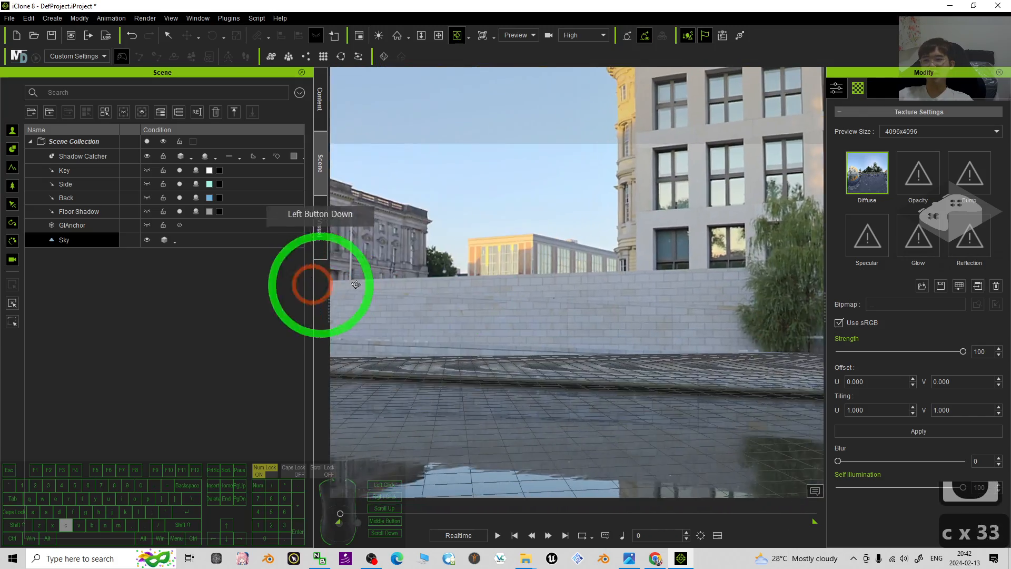
Step: Orbit the viewport to look around the new Spree Bank sky and riverside
drag(319, 283, 579, 364)
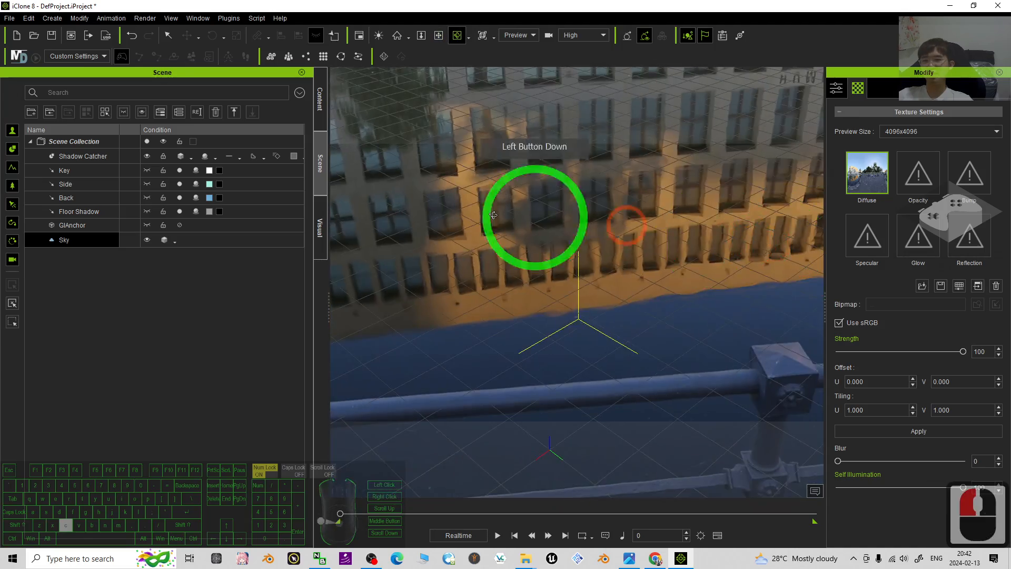
drag(534, 216, 622, 224)
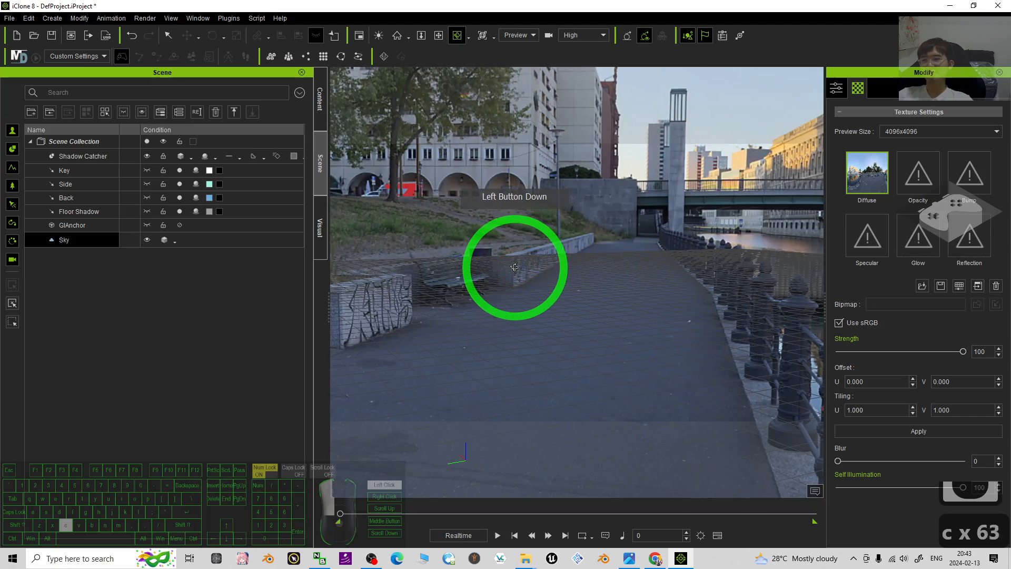
drag(514, 267, 785, 188)
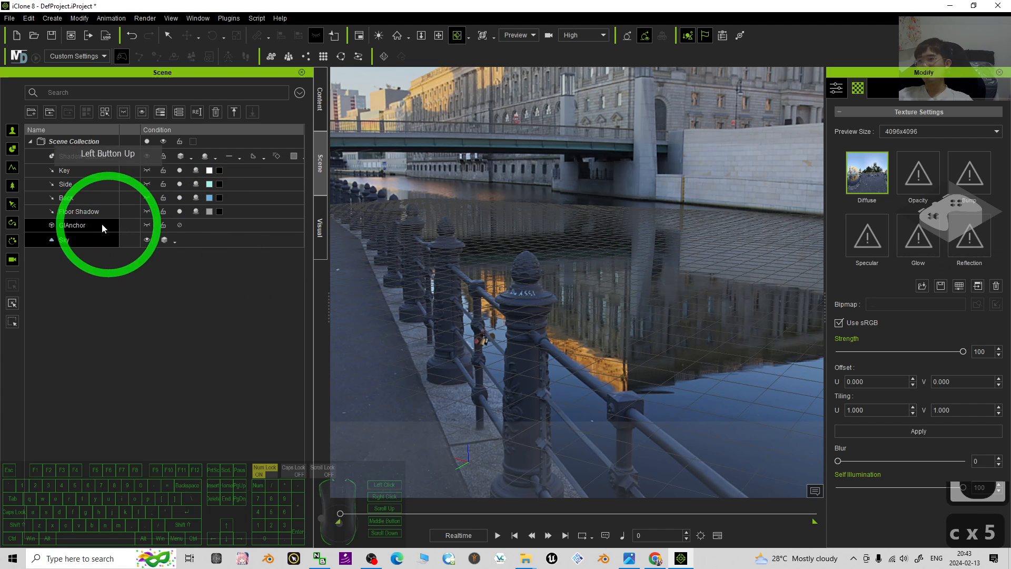
Step: Select the Sky object and bring up the Content sky template library
click(64, 239)
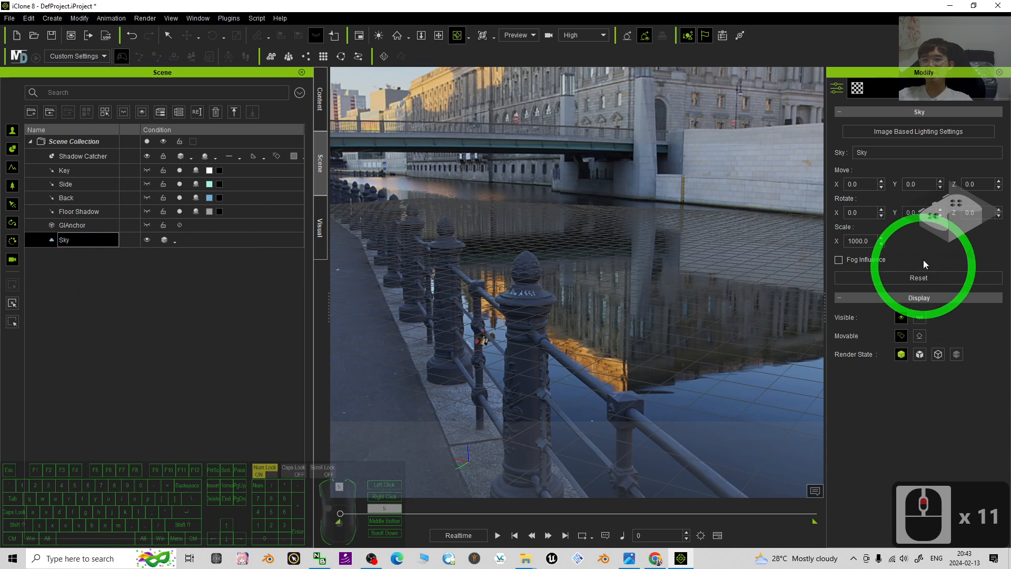
click(856, 87)
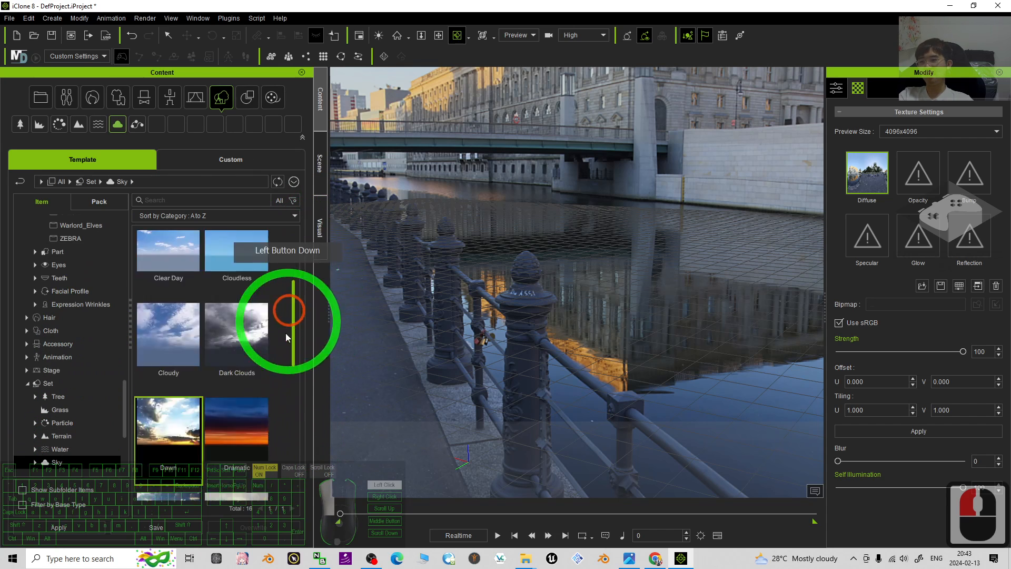
Step: Toggle the panorama to full size and scroll through Poly Haven's 213 Skies HDRIs
scroll(down, 3)
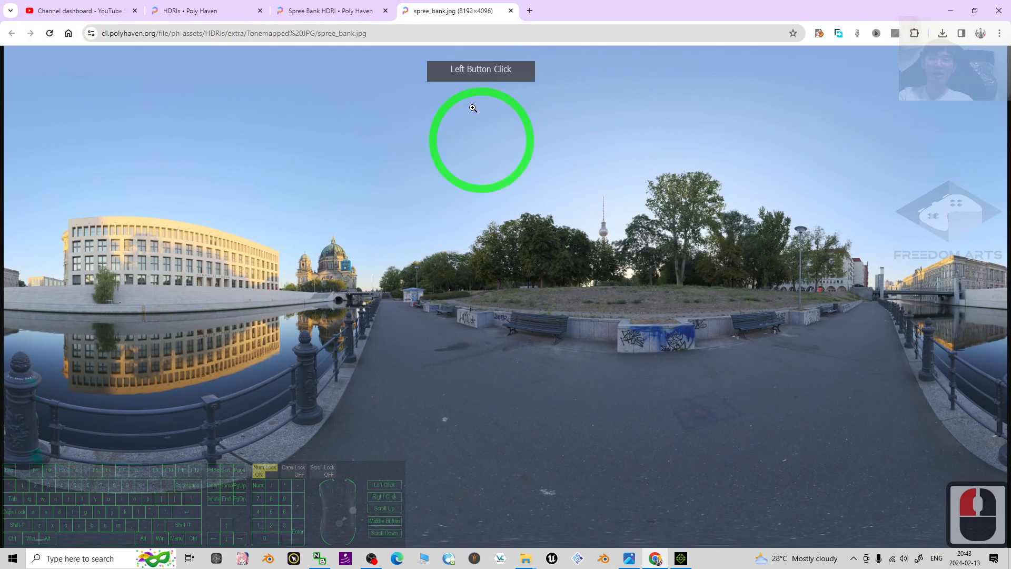
click(331, 10)
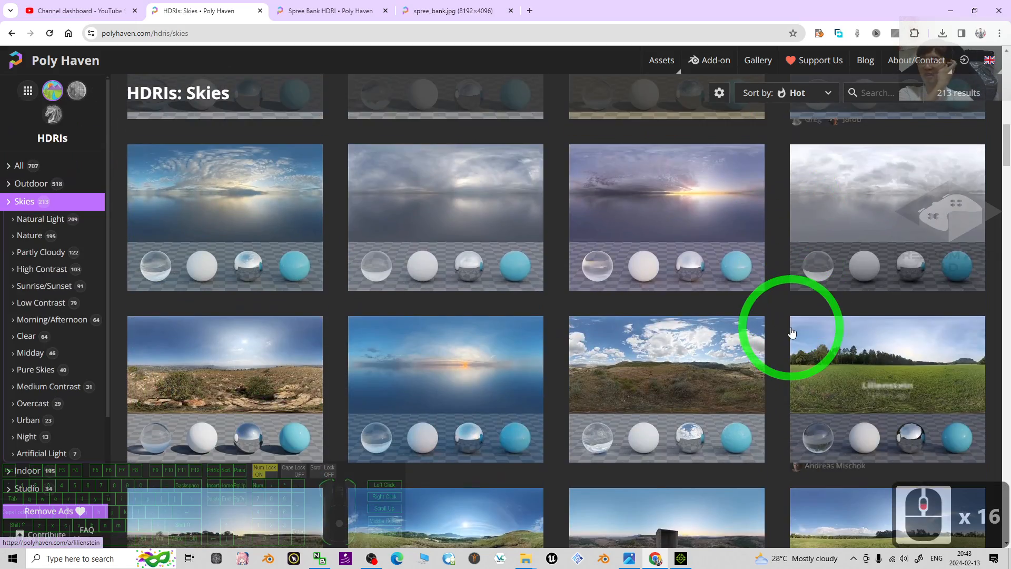
scroll(down, 3)
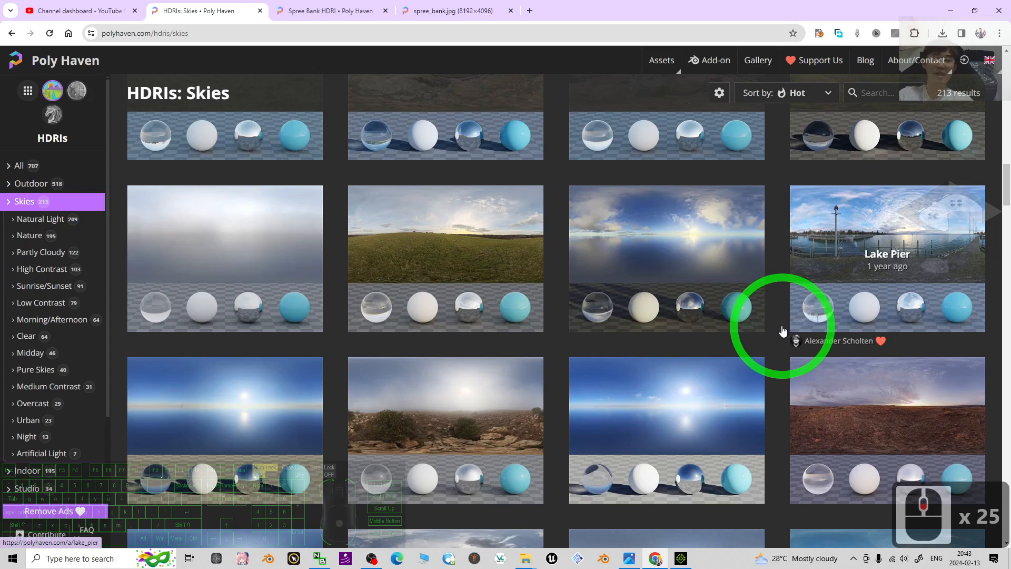
scroll(down, 3)
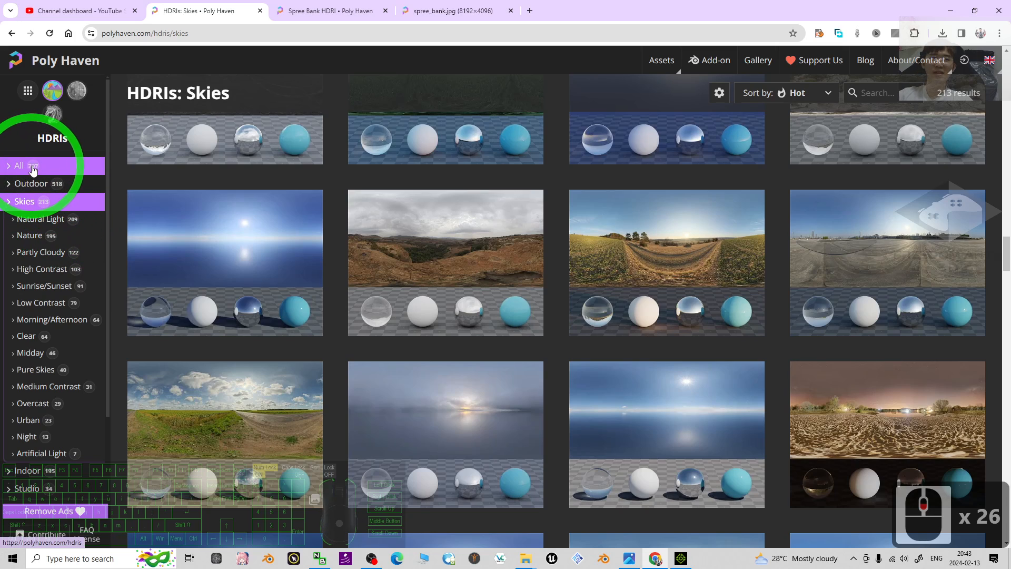
scroll(down, 3)
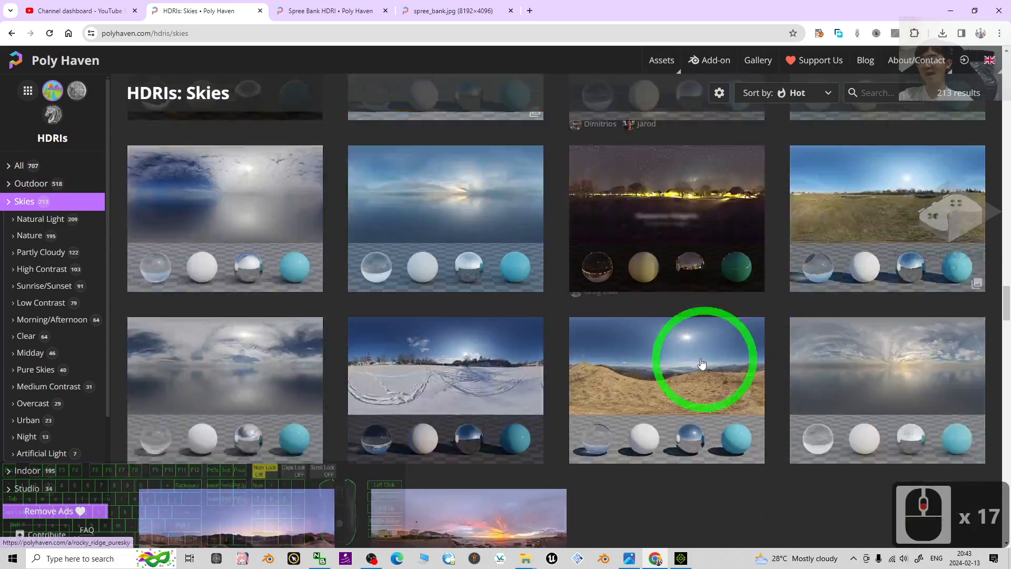
scroll(down, 3)
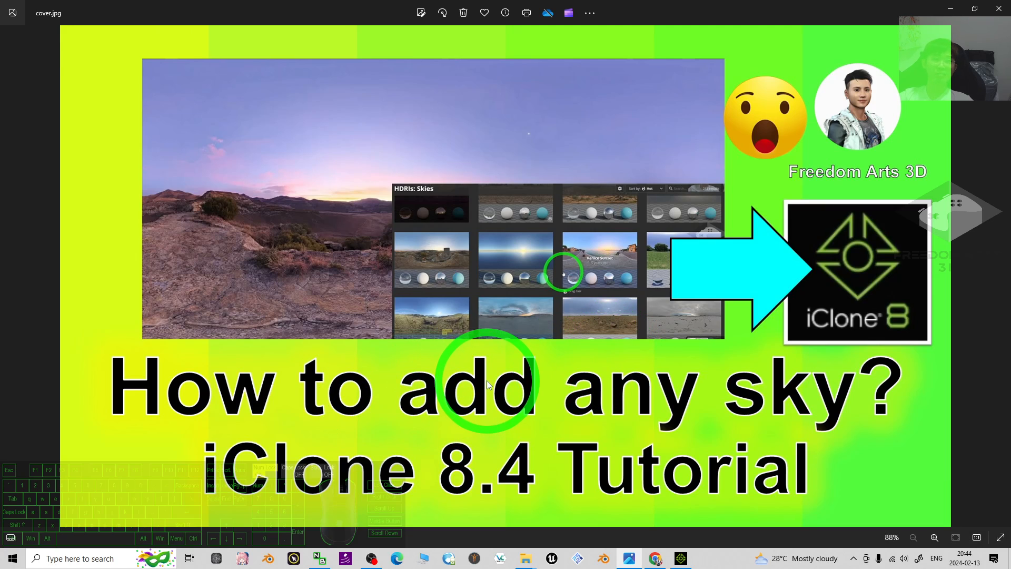
mouse_move(699, 386)
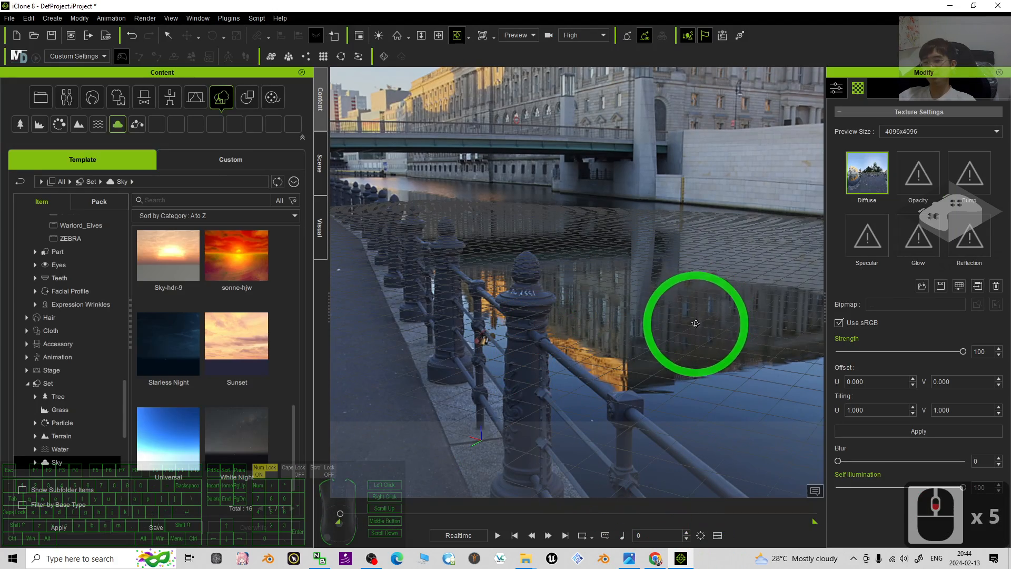
Step: Apply the sonne-hjw sunset sky, then replace it with Sky-hdr-9
double_click(237, 255)
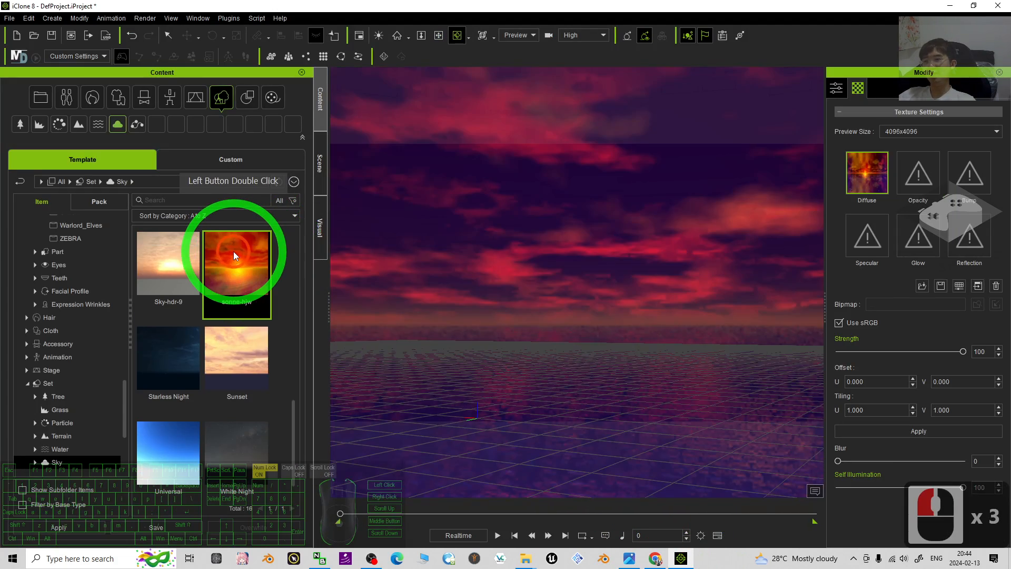
double_click(237, 262)
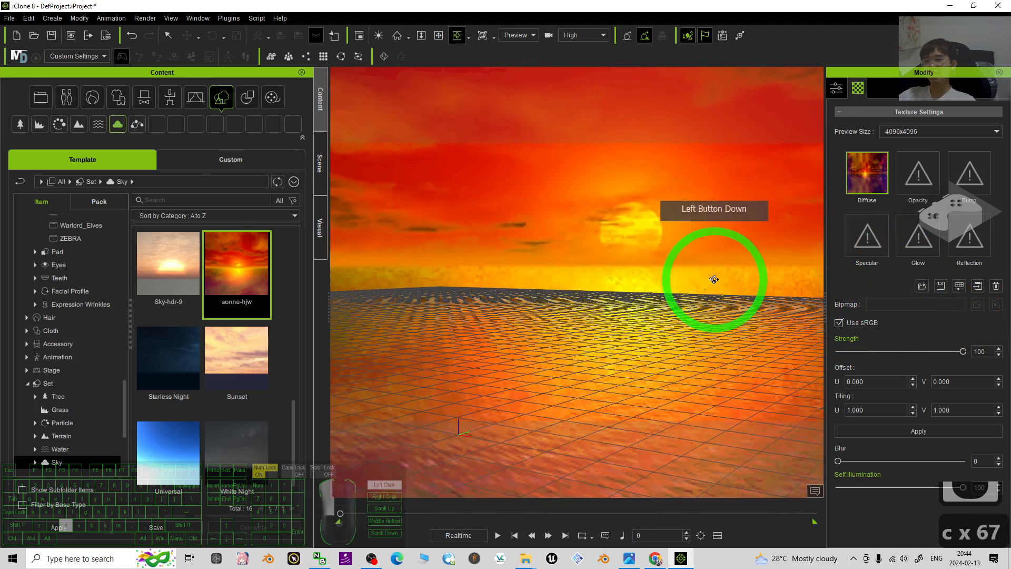
double_click(167, 261)
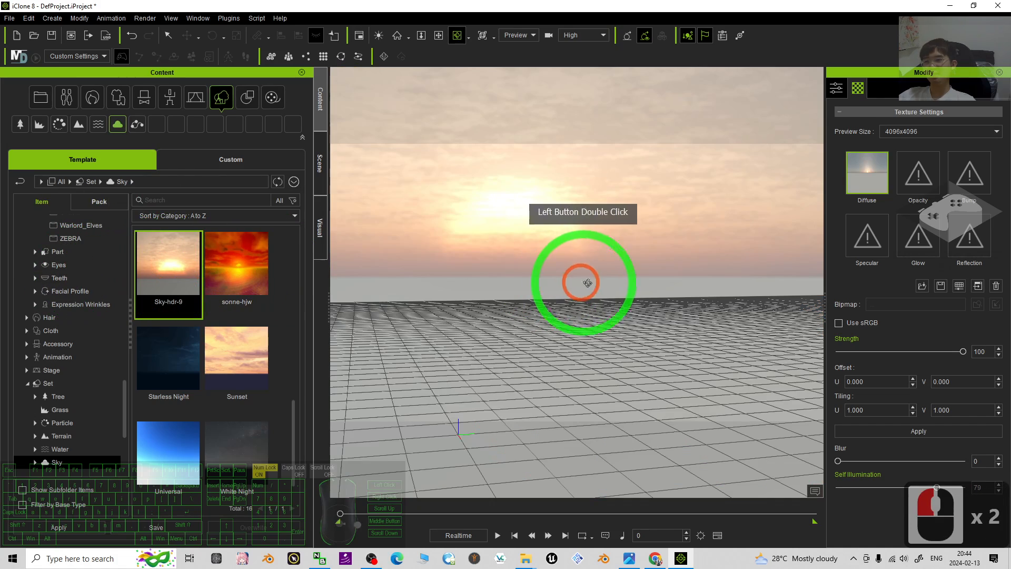